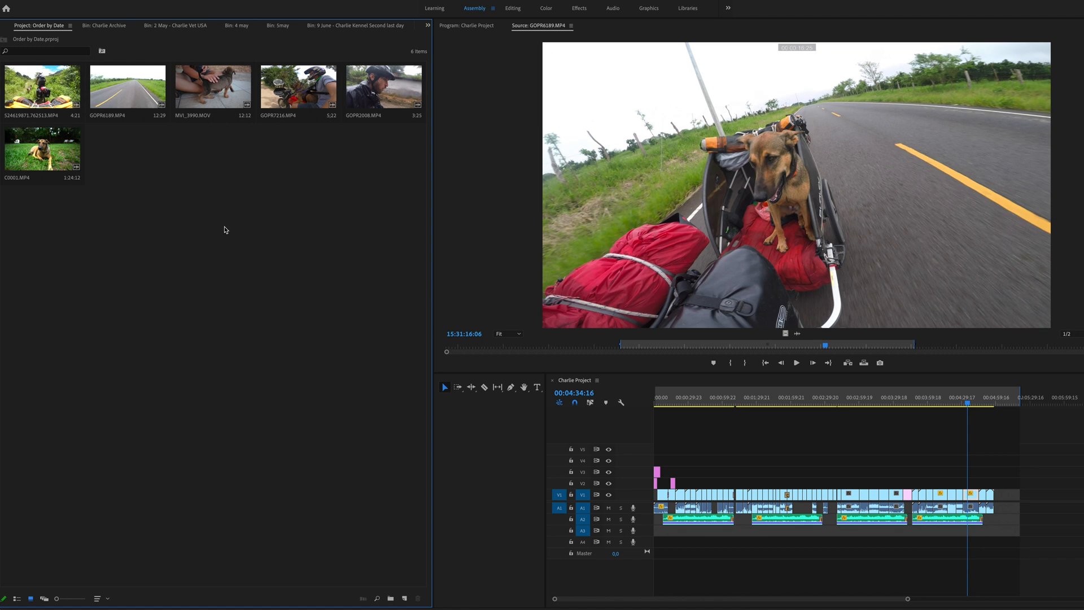
- Open the Charlie Archive bin and scroll through its 255 clip thumbnails
click(806, 397)
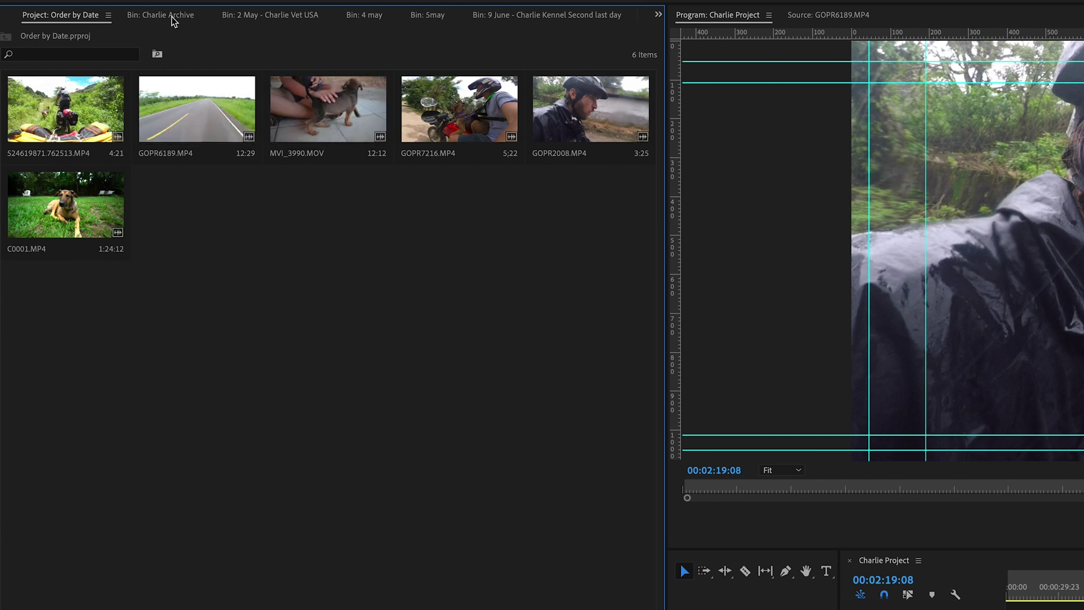
click(161, 15)
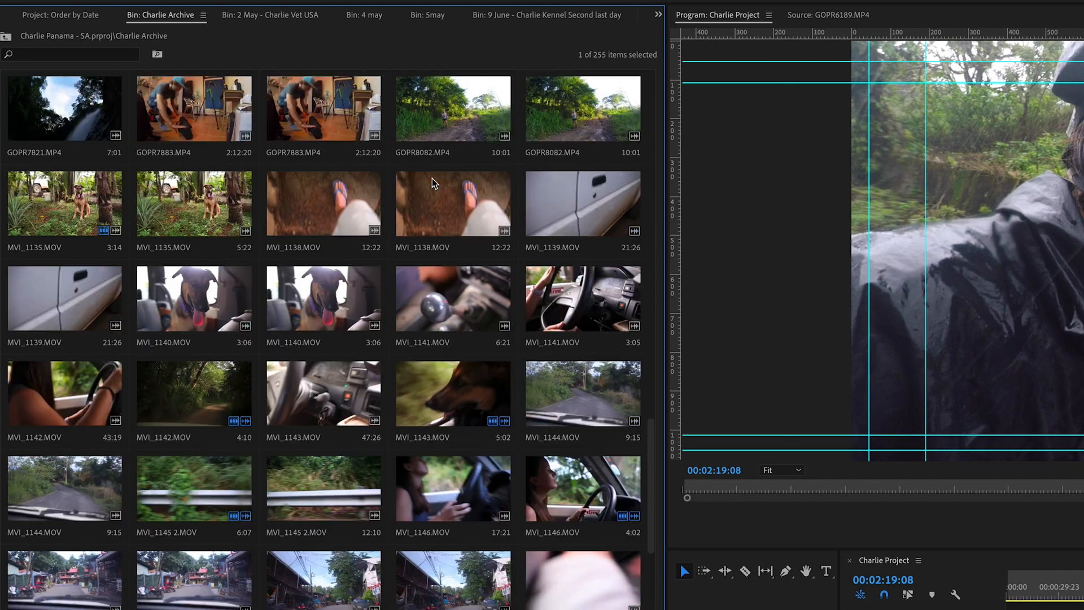
scroll(down, 3)
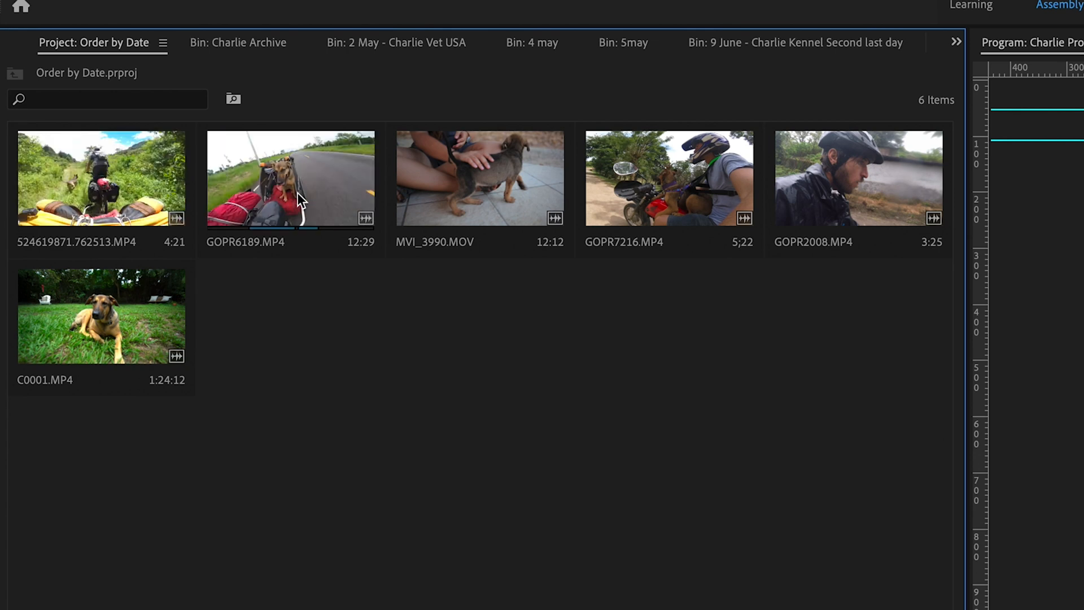
mouse_move(446, 201)
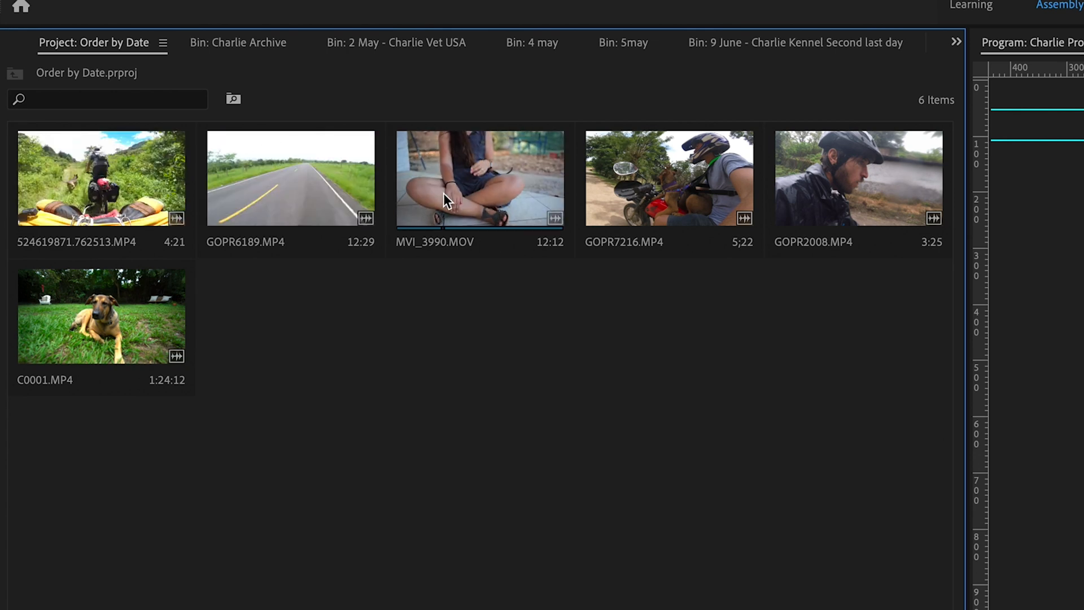
mouse_move(522, 199)
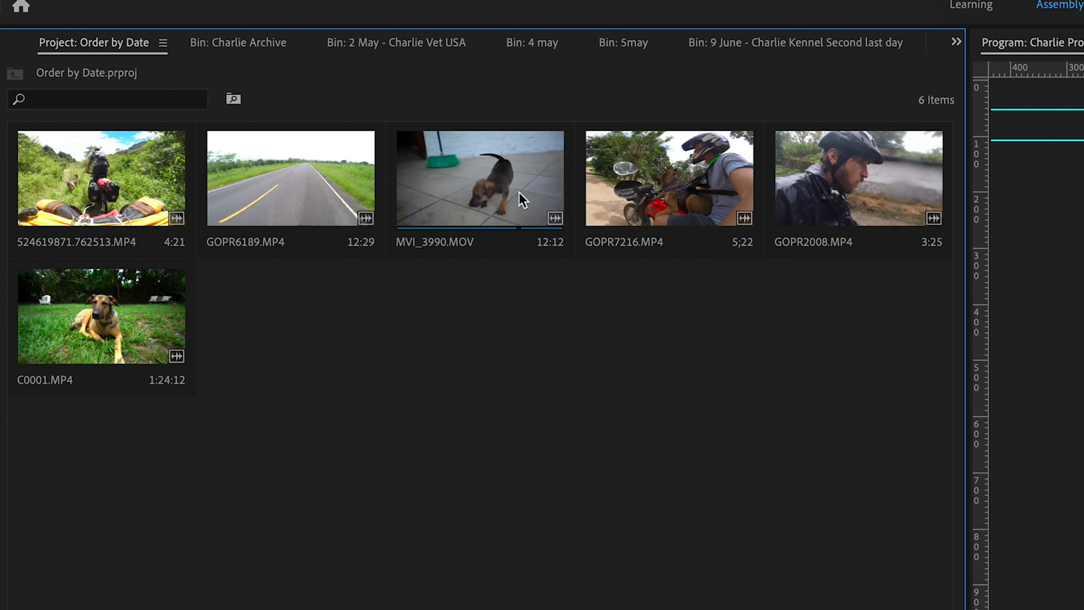
mouse_move(666, 200)
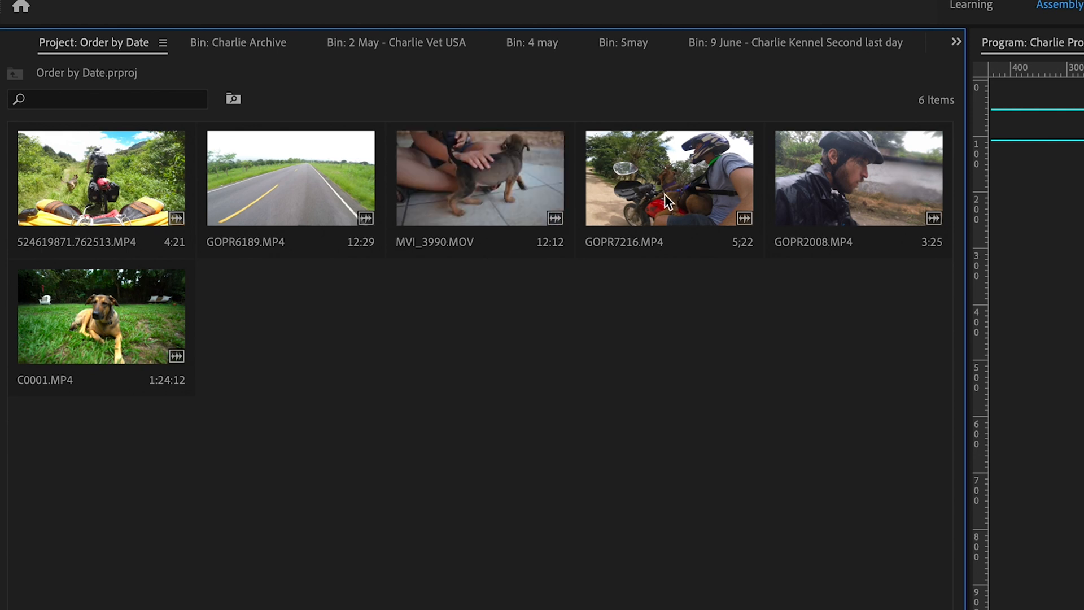
mouse_move(715, 204)
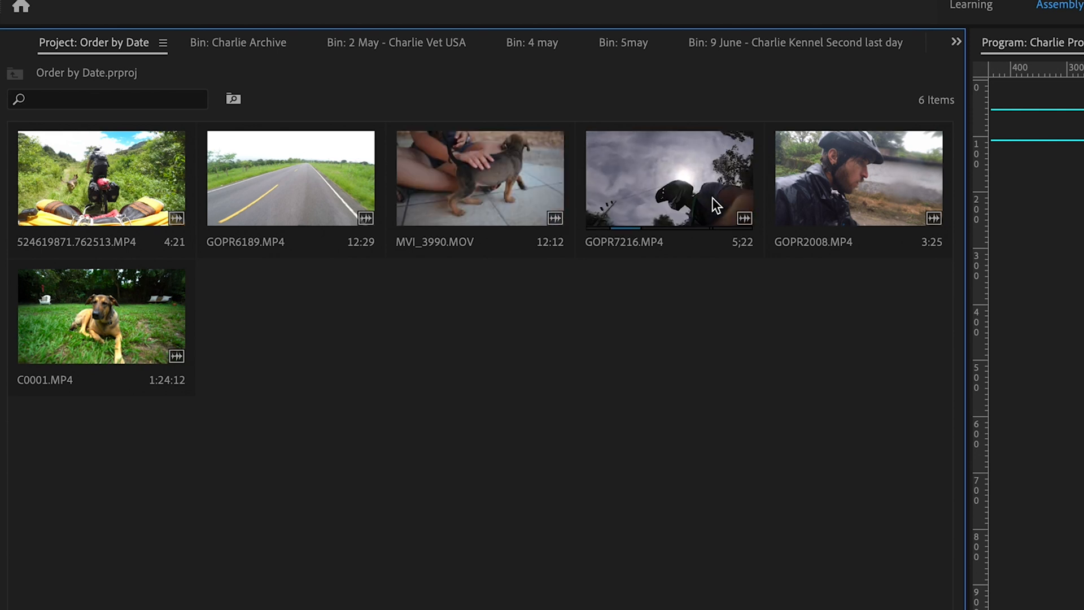
mouse_move(815, 209)
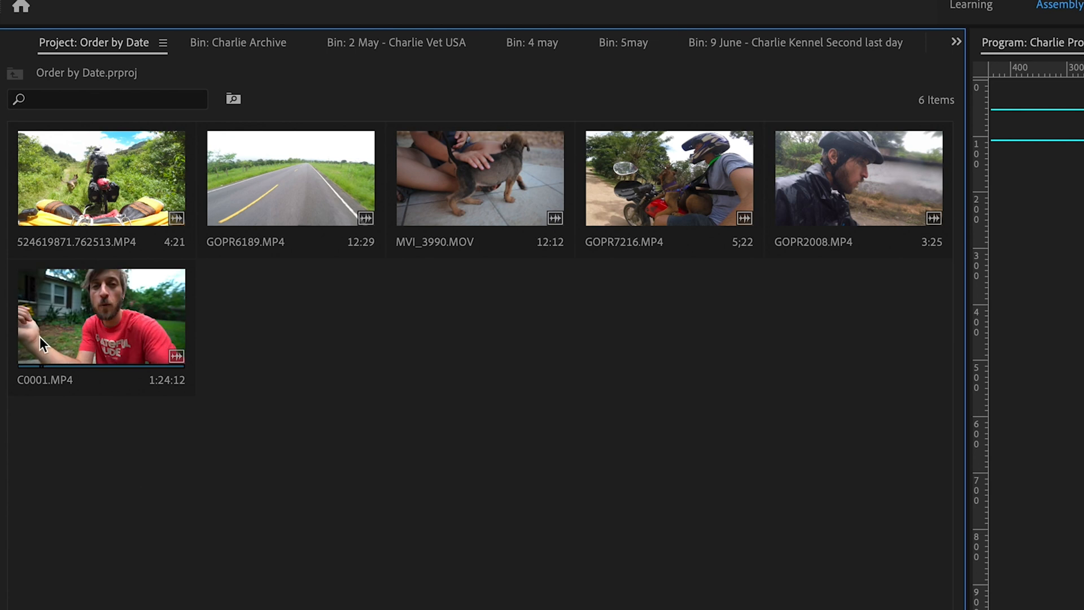
mouse_move(107, 338)
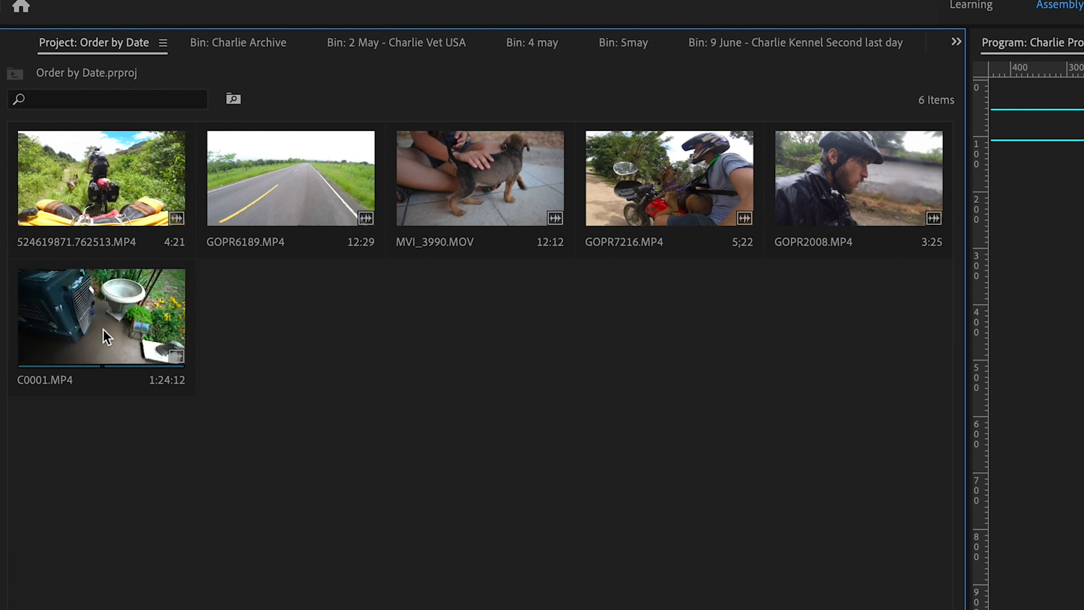
mouse_move(256, 214)
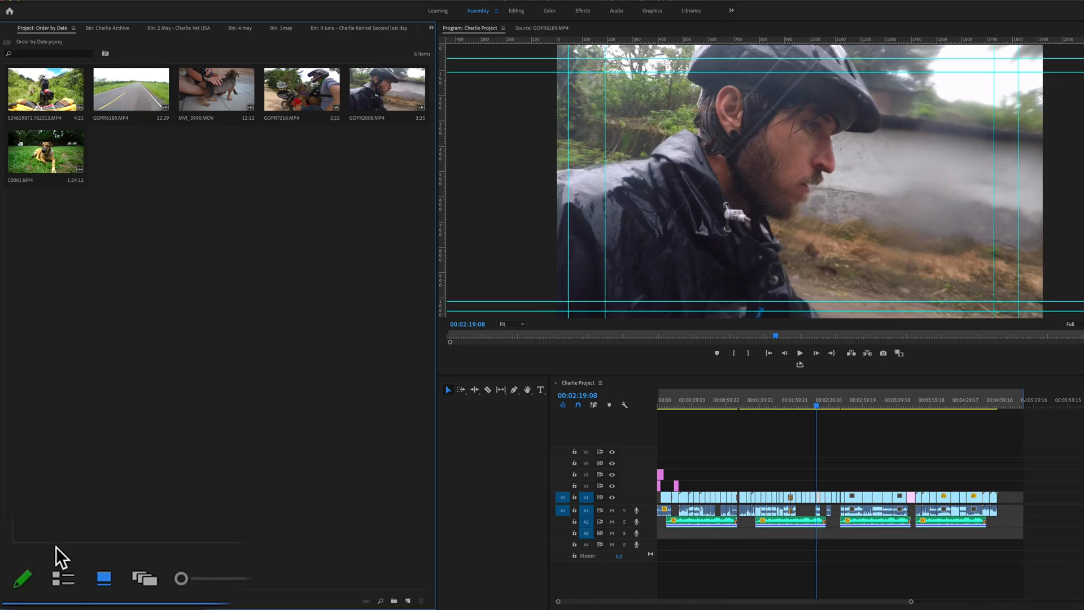
- Switch the Order by Date clips to List View and add a Basic Creation Date metadata column
click(60, 578)
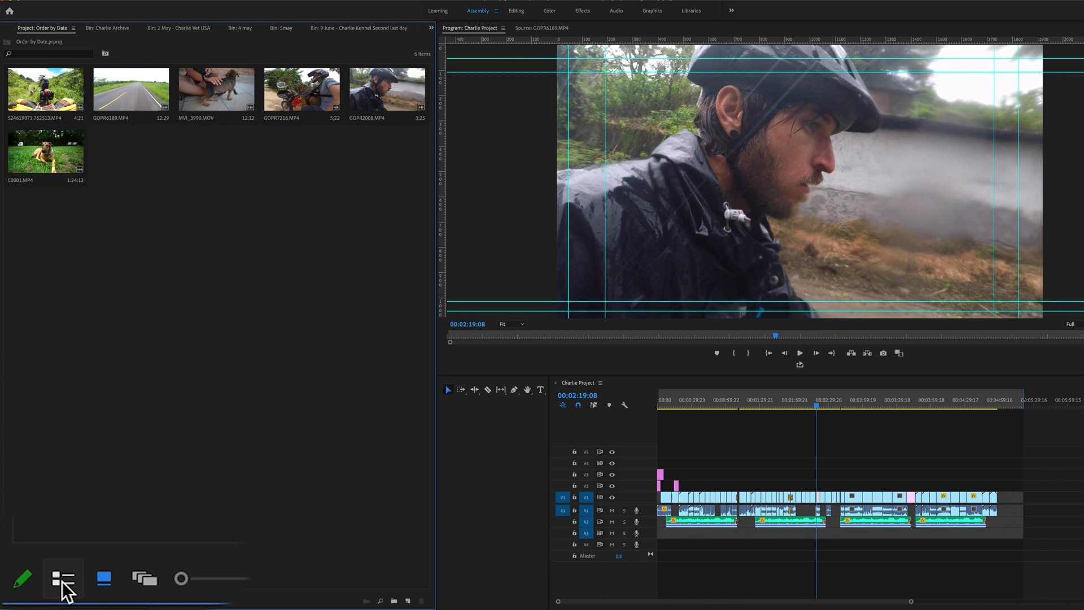
click(59, 579)
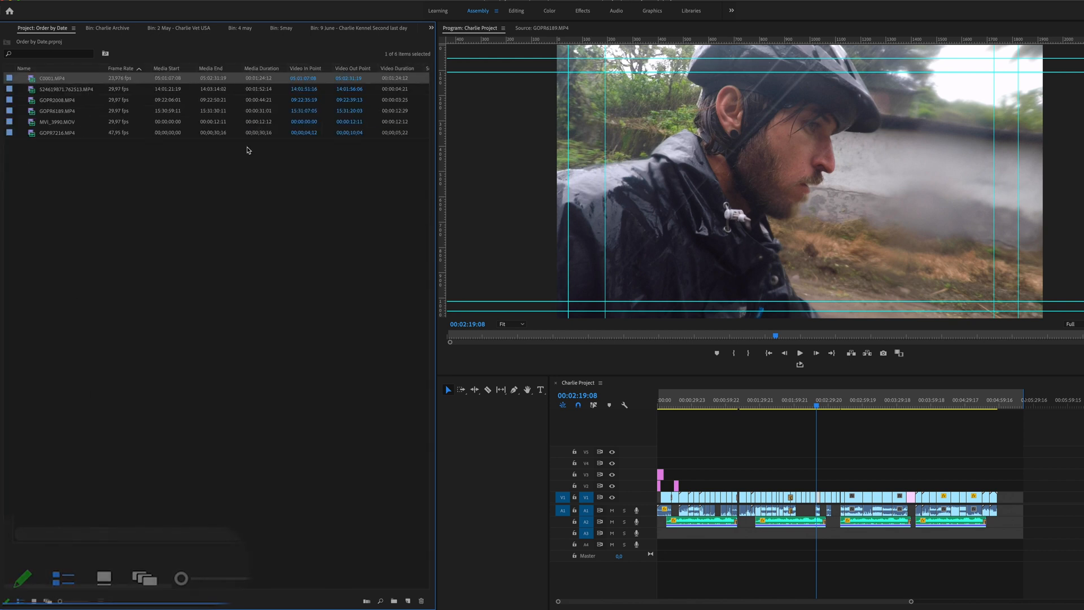
mouse_move(194, 73)
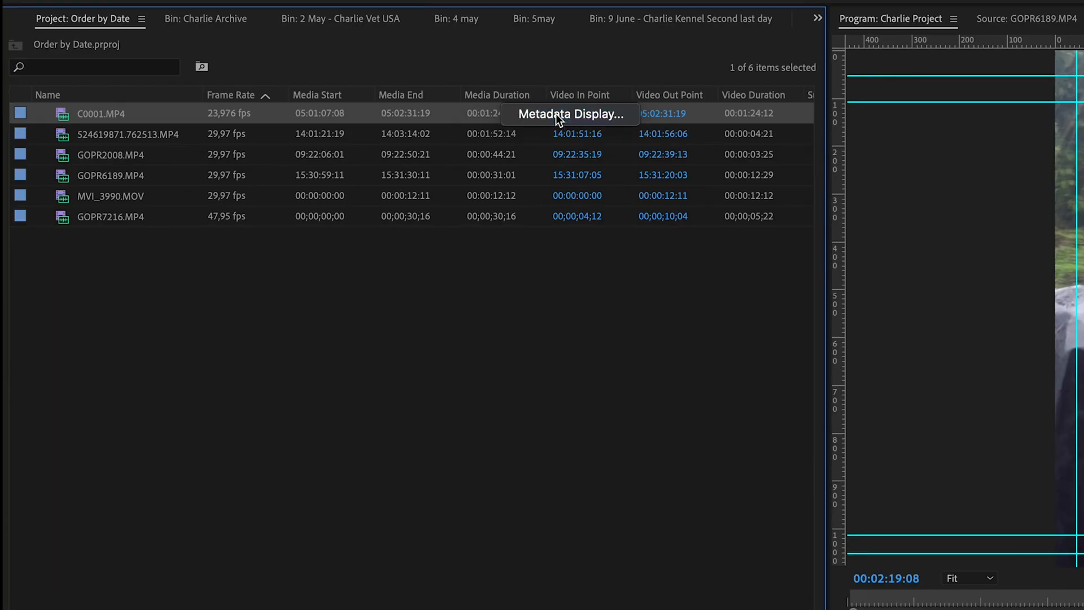
click(571, 114)
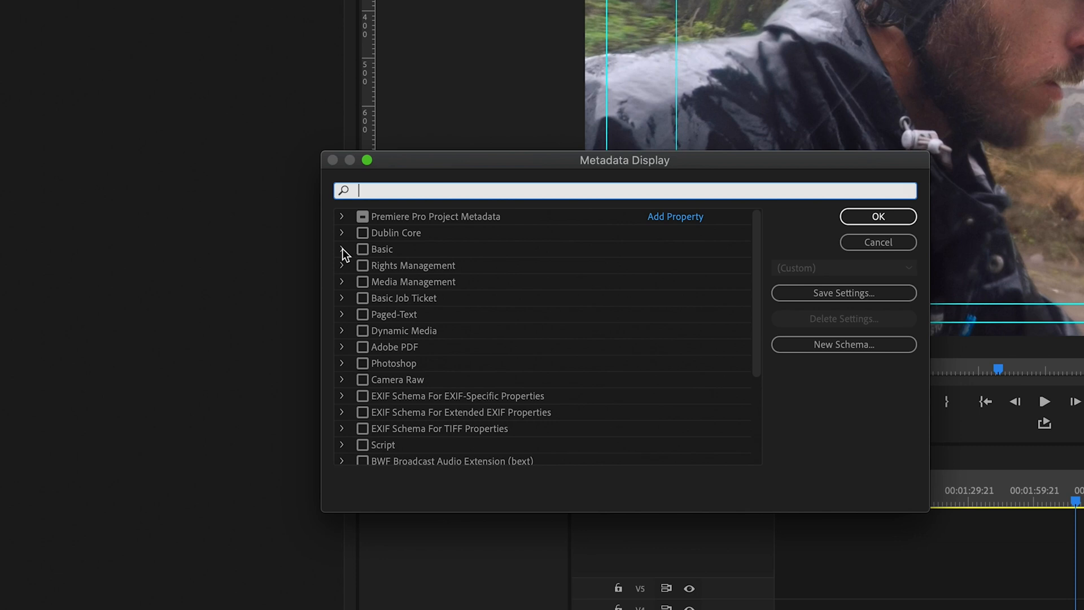
click(342, 249)
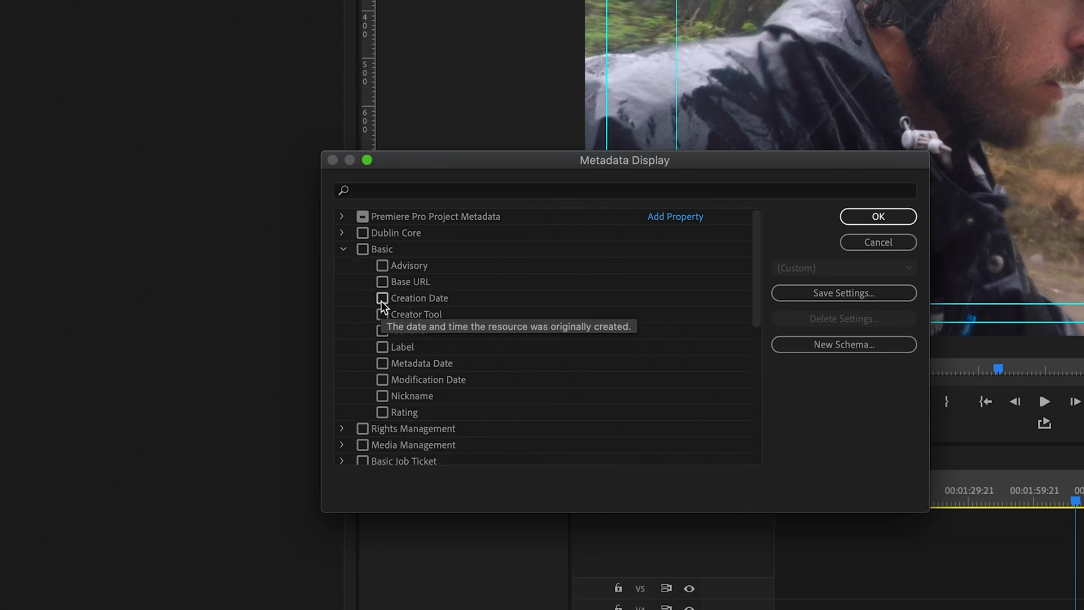
click(877, 216)
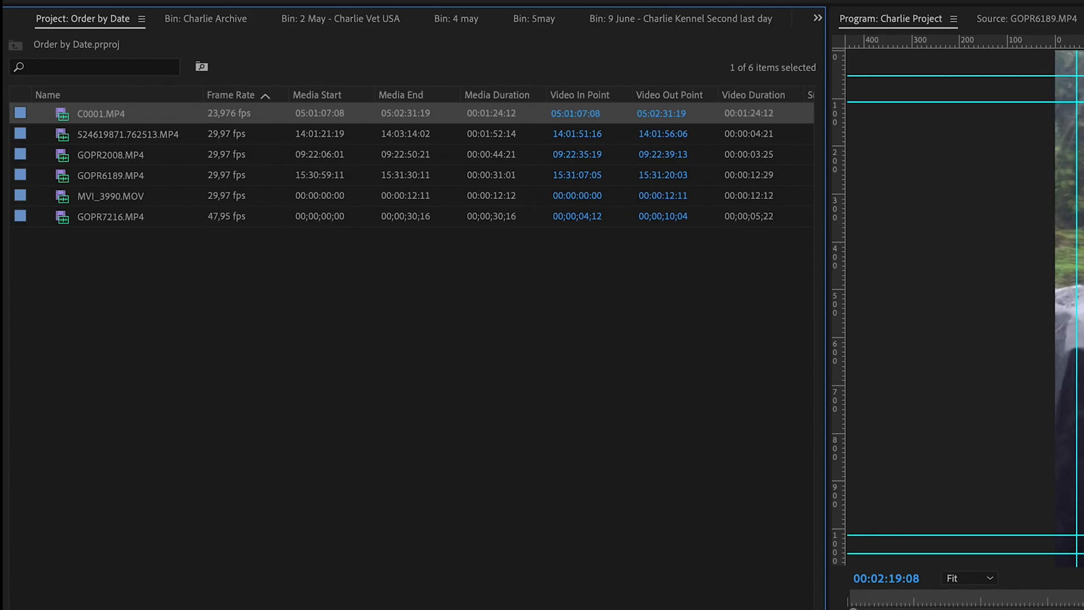
mouse_move(598, 106)
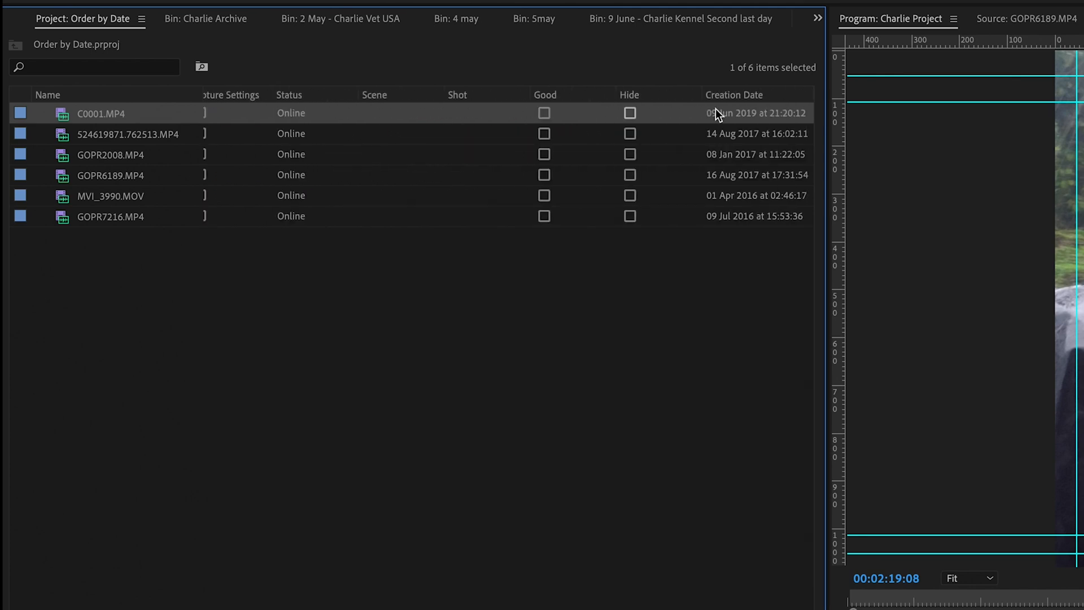
mouse_move(745, 145)
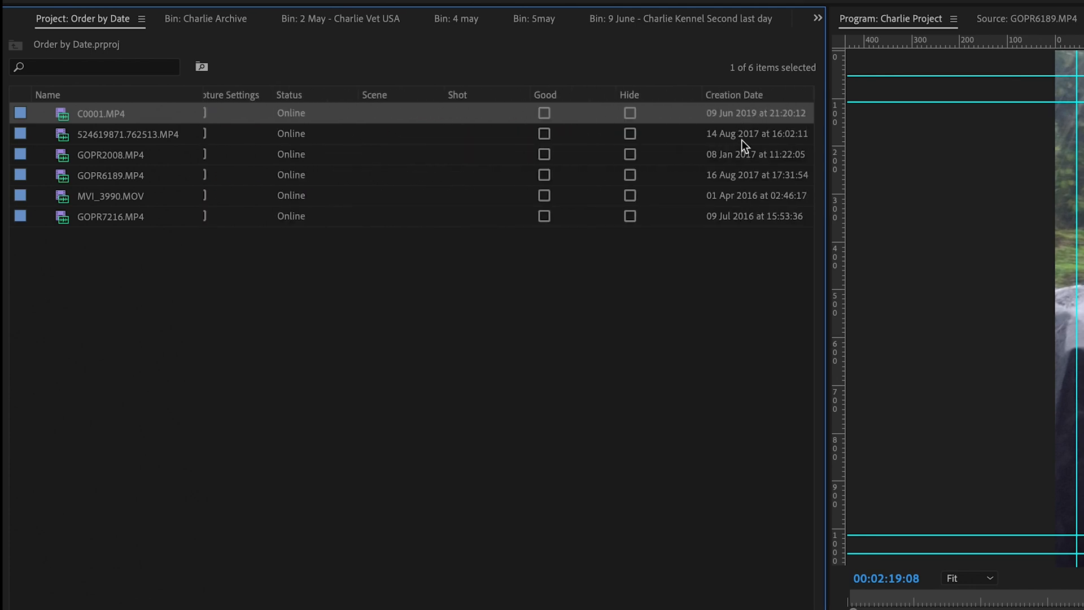
mouse_move(738, 141)
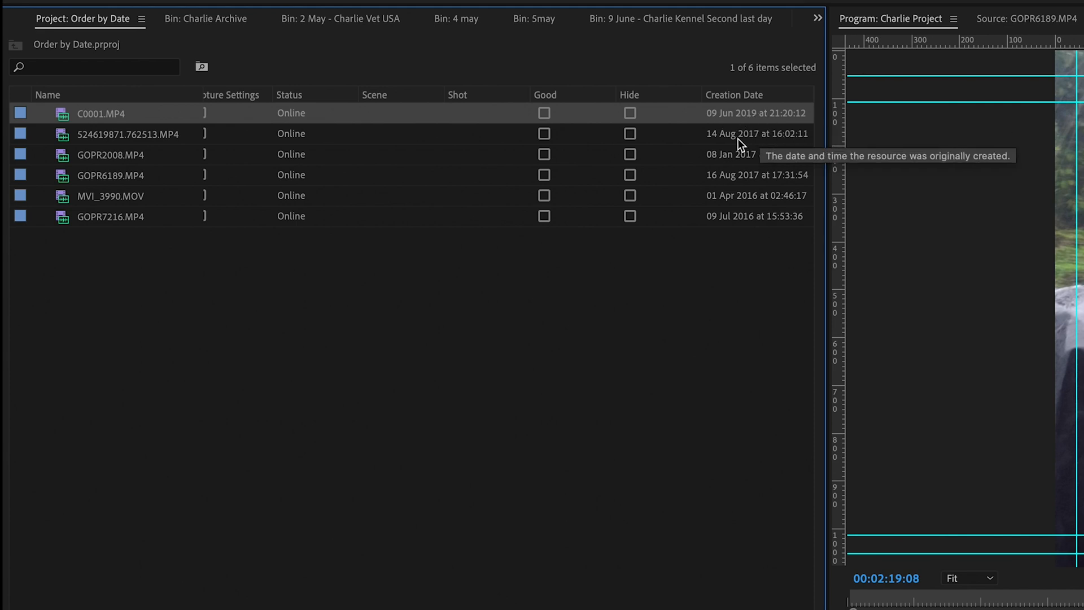
mouse_move(765, 202)
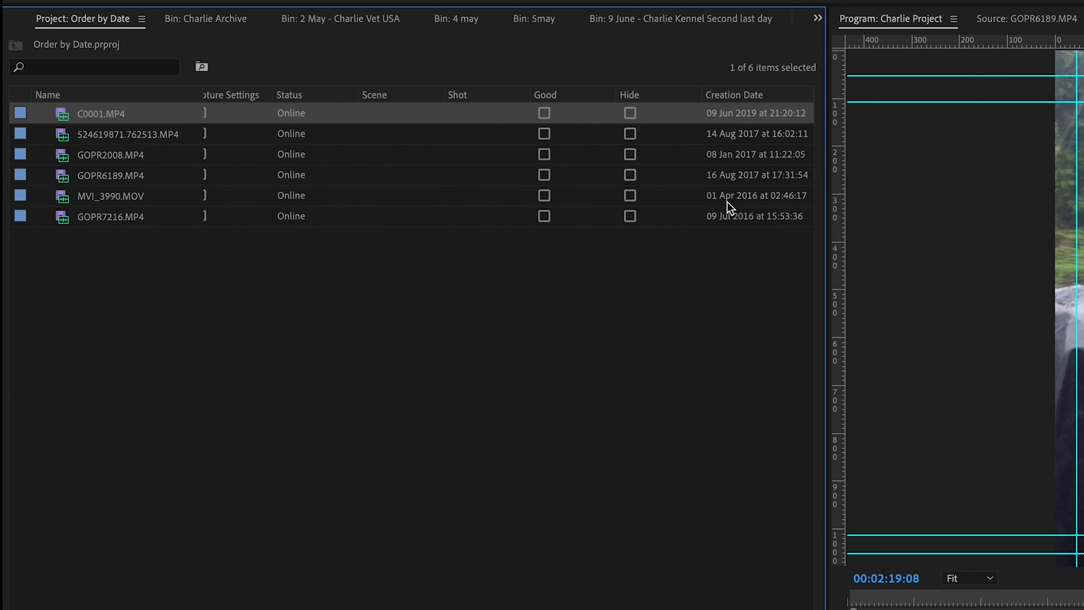
- Sort the six clips by the Creation Date column in ascending order, oldest first
click(734, 94)
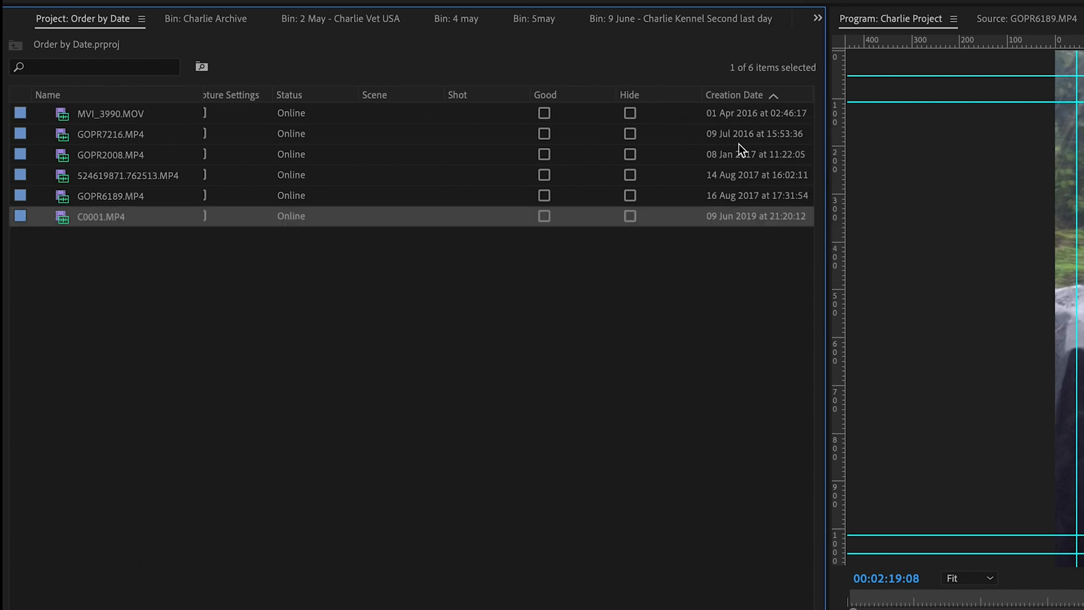
mouse_move(754, 120)
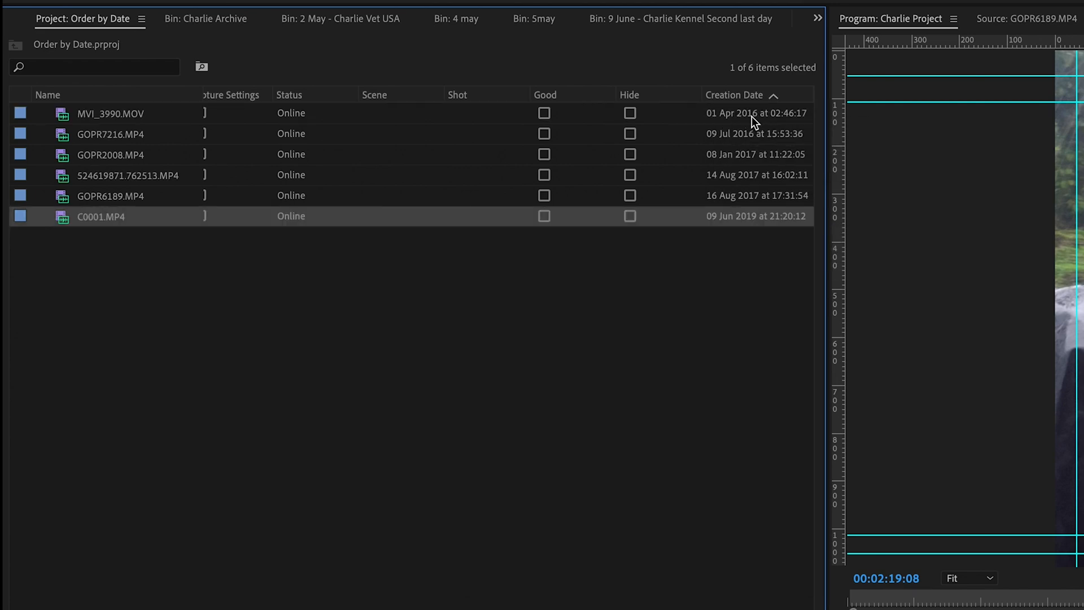
mouse_move(739, 221)
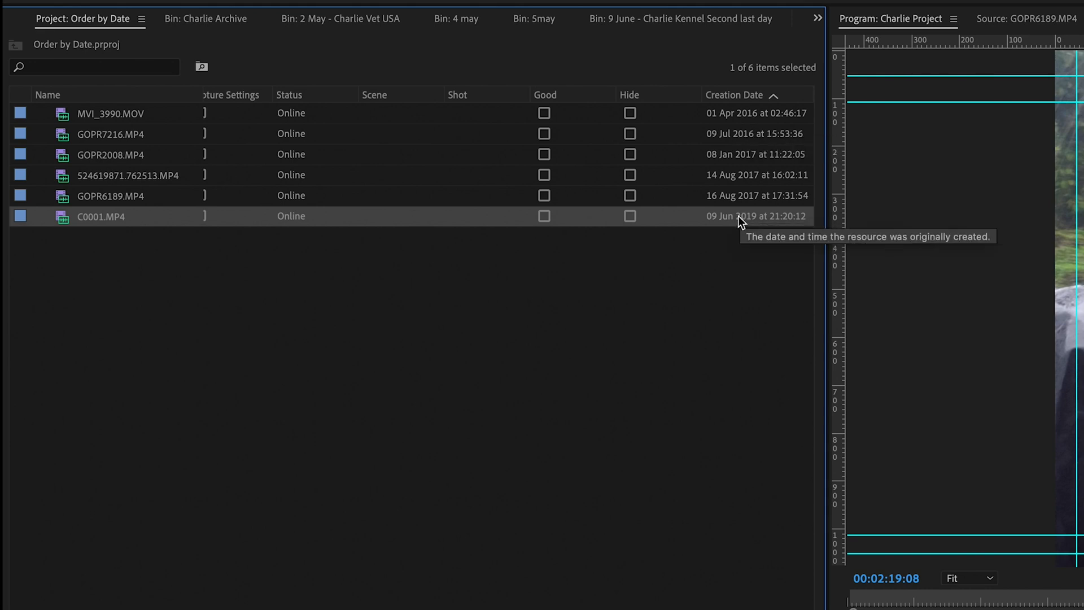
mouse_move(727, 251)
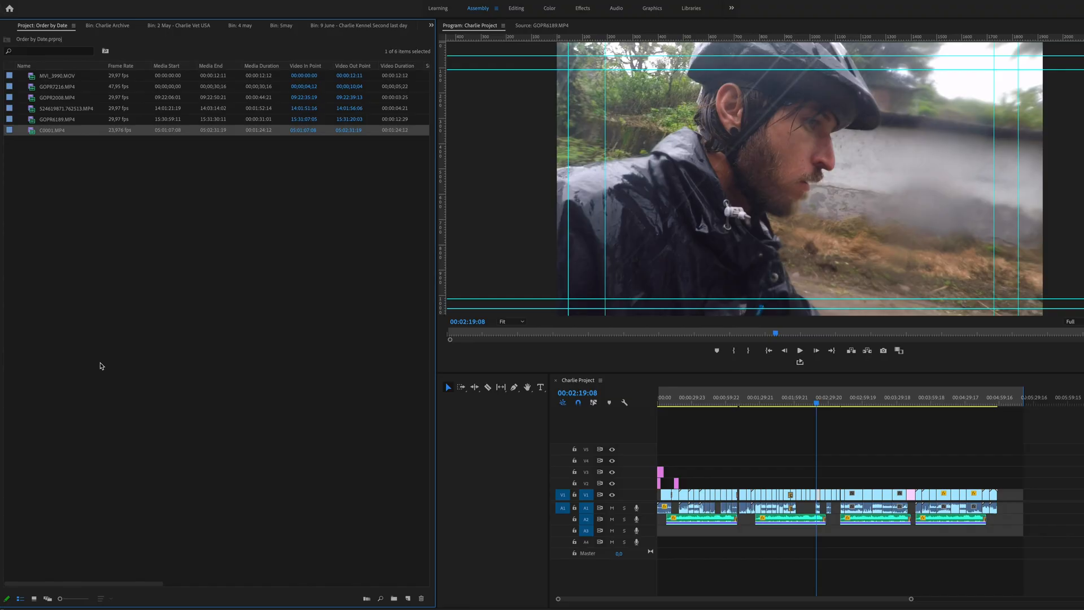
- Switch the Project panel to Icon View so the six clips appear as thumbnails
click(34, 597)
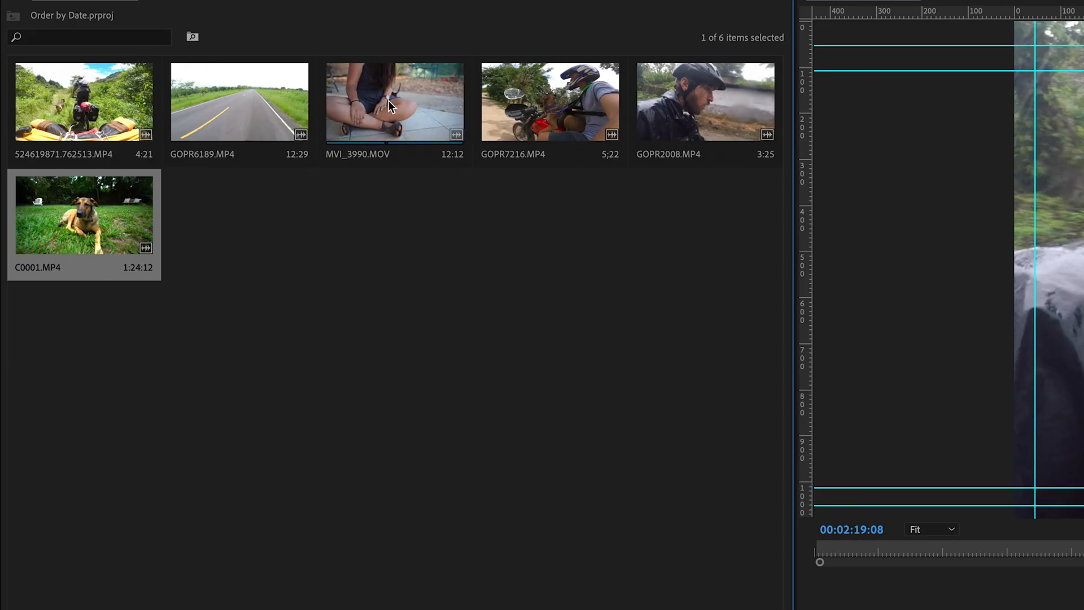
mouse_move(418, 107)
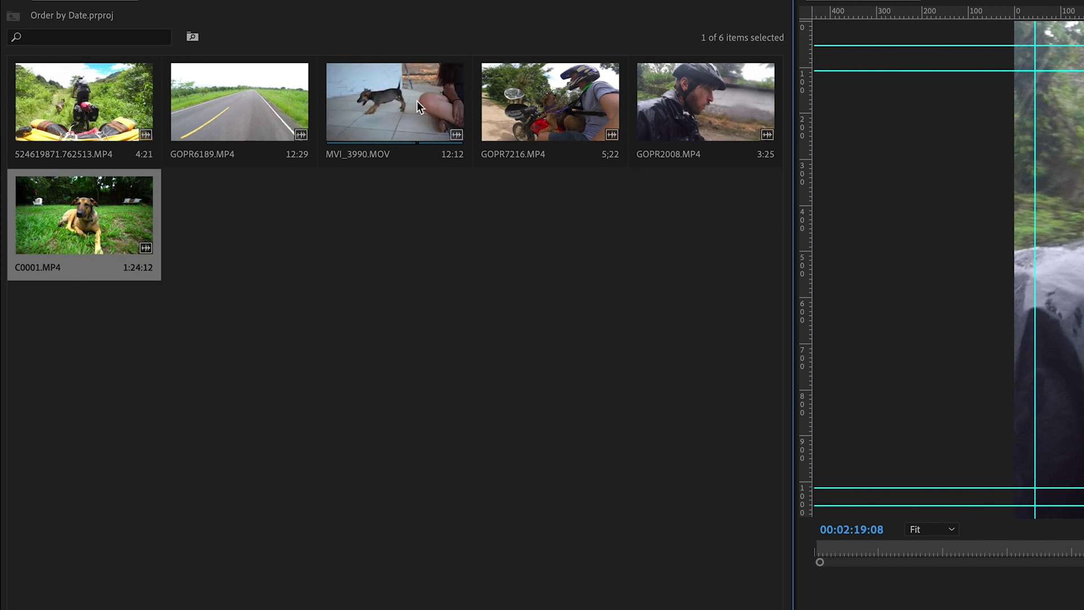
mouse_move(420, 105)
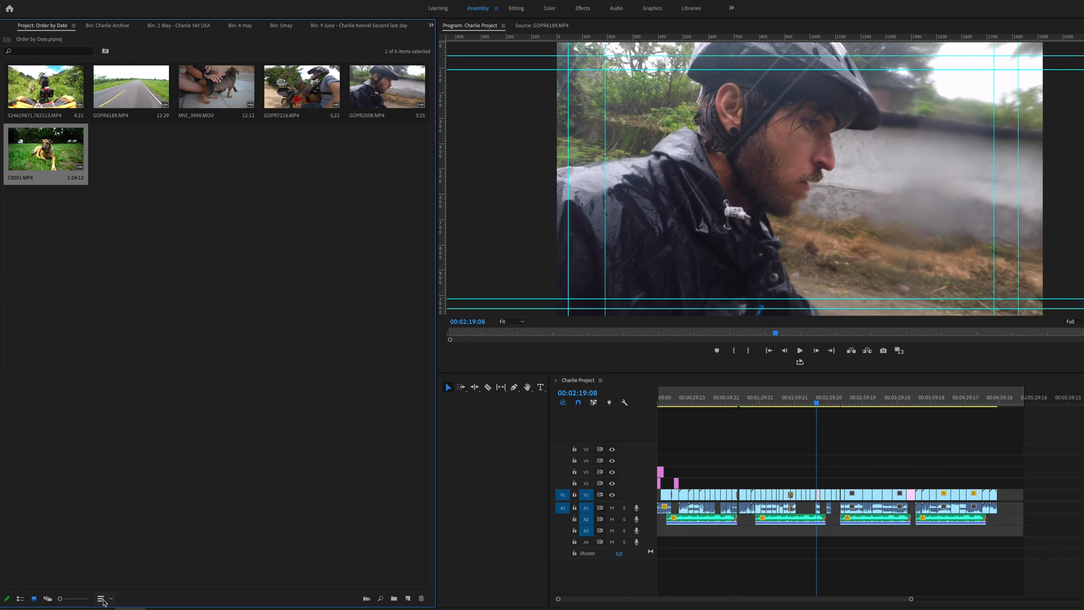
- Open the Sort Icons dropdown to list thumbnail ordering options, currently User Order
click(100, 597)
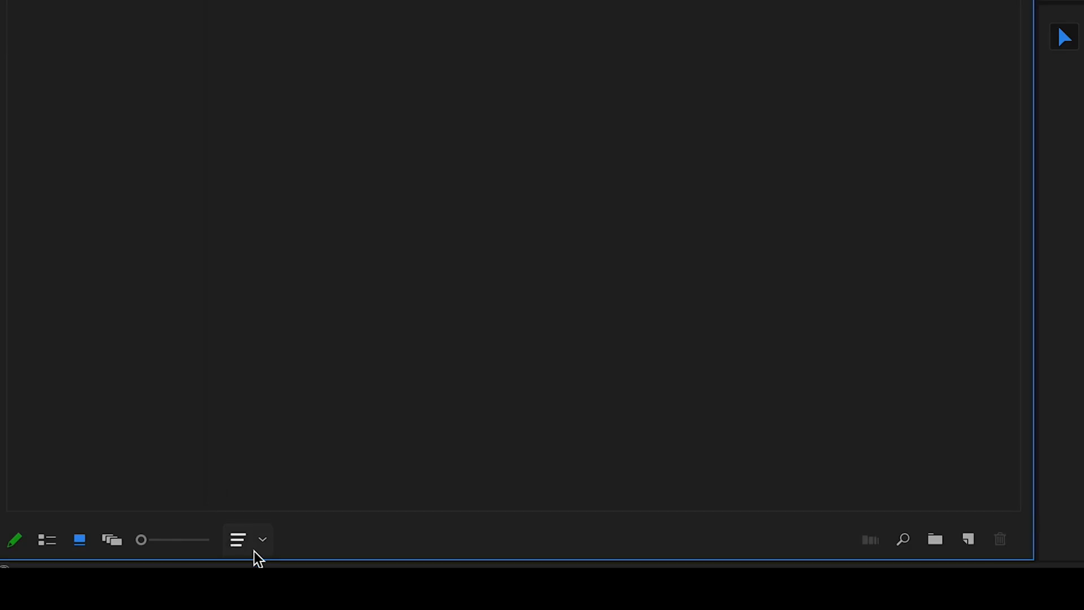
click(237, 539)
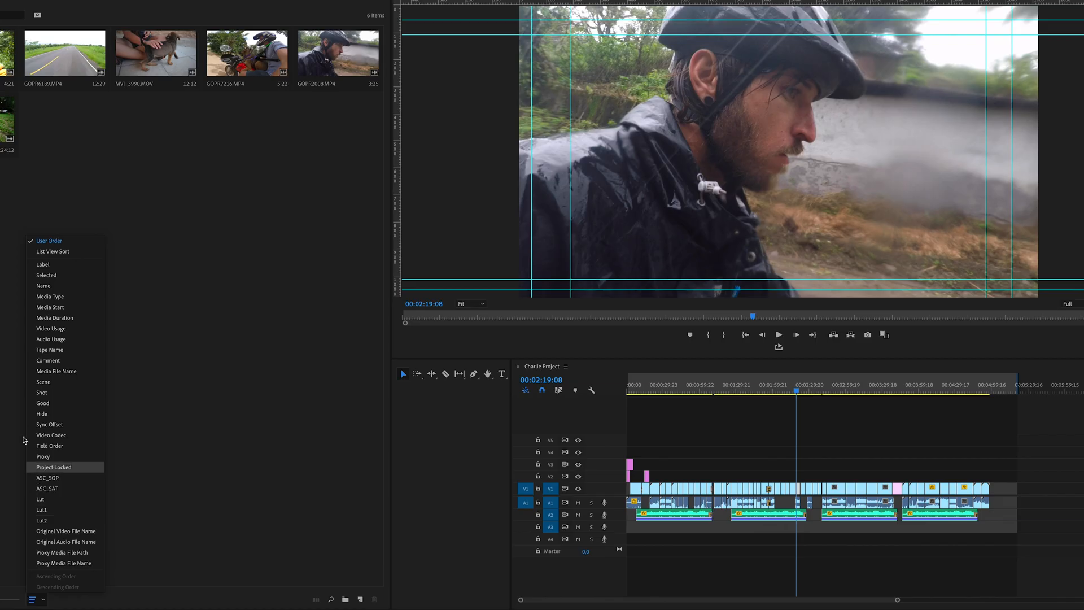
mouse_move(53, 255)
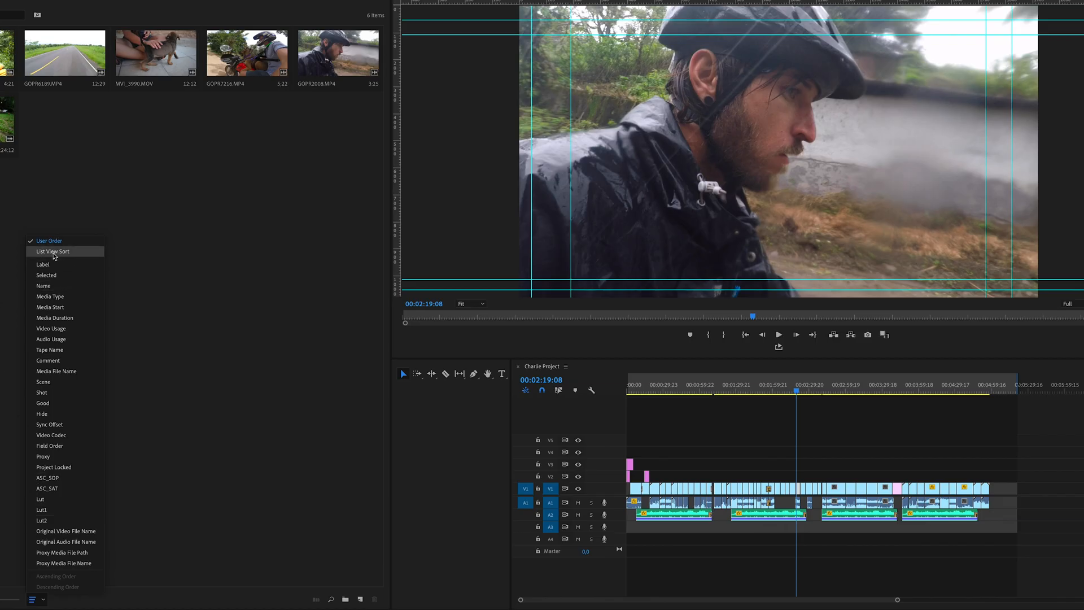
mouse_move(62, 254)
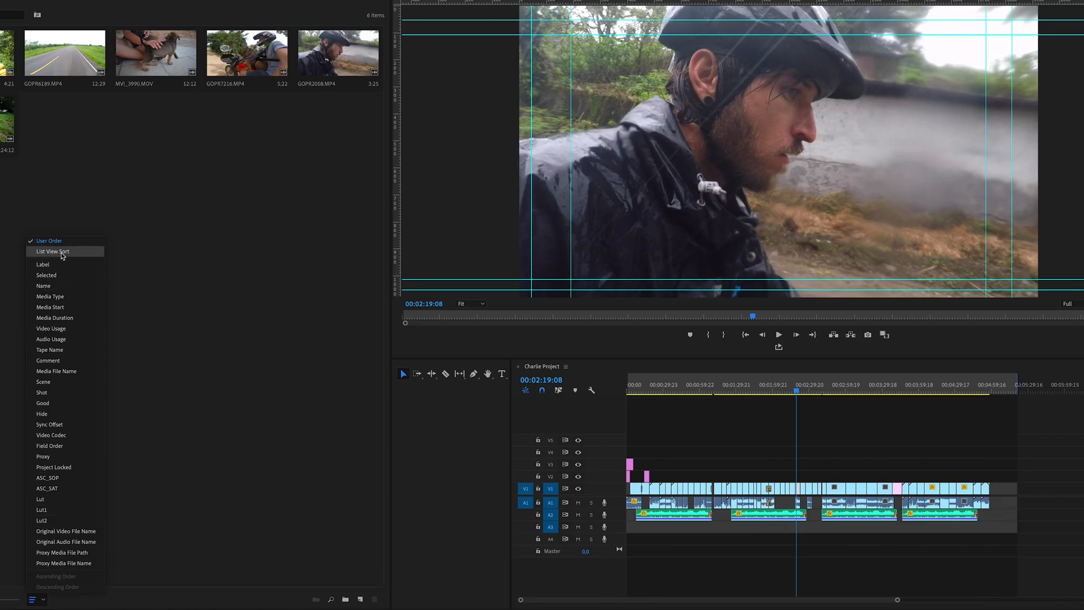